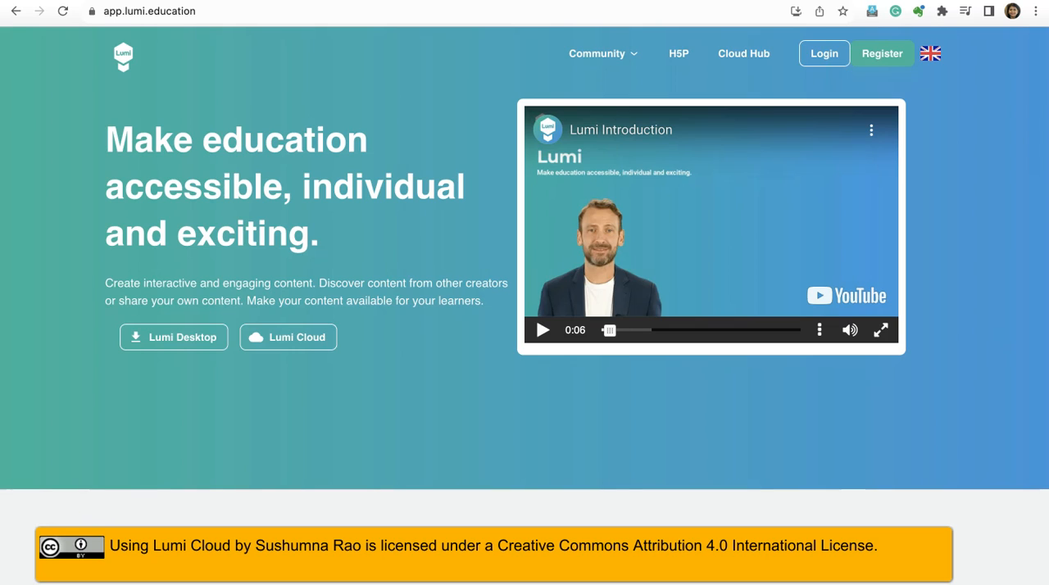
Enter Lumi Cloud's dashboard from the homepage and reveal the account menu via the profile avatar.
{"action": "left_click", "coordinate": [123, 52]}
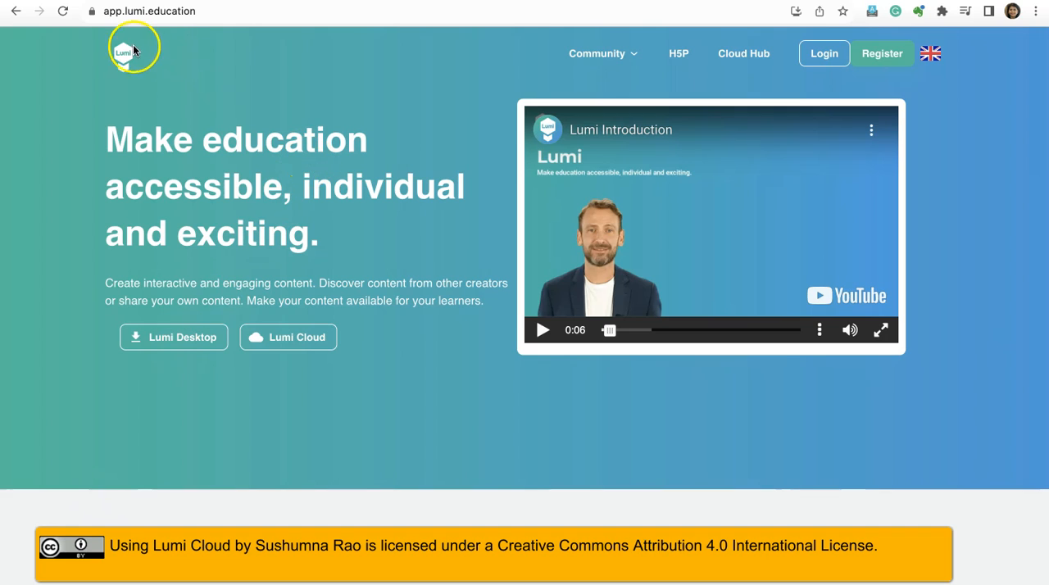
{"action": "mouse_move", "coordinate": [298, 308]}
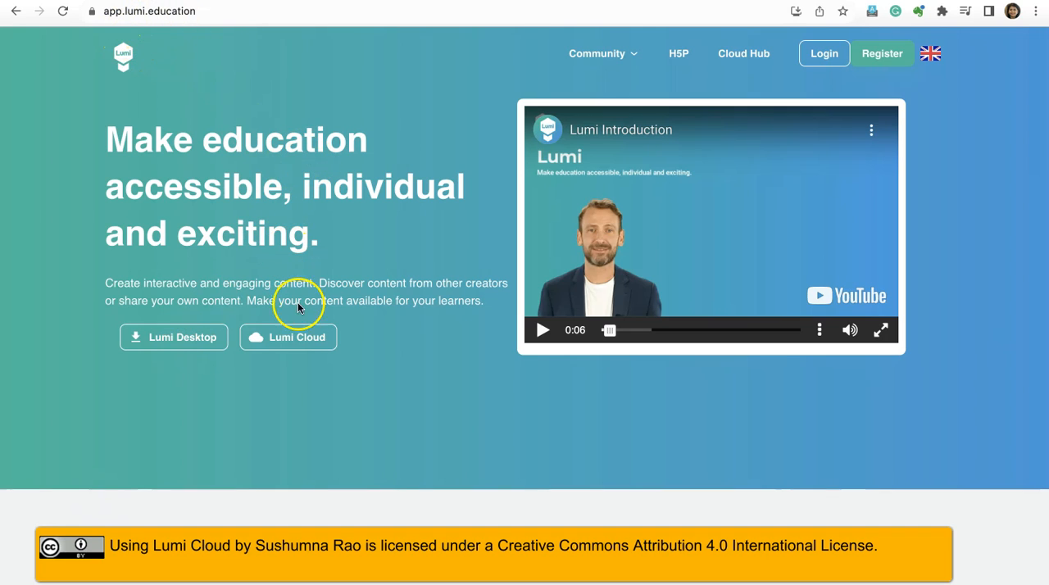
{"action": "left_click", "coordinate": [289, 336]}
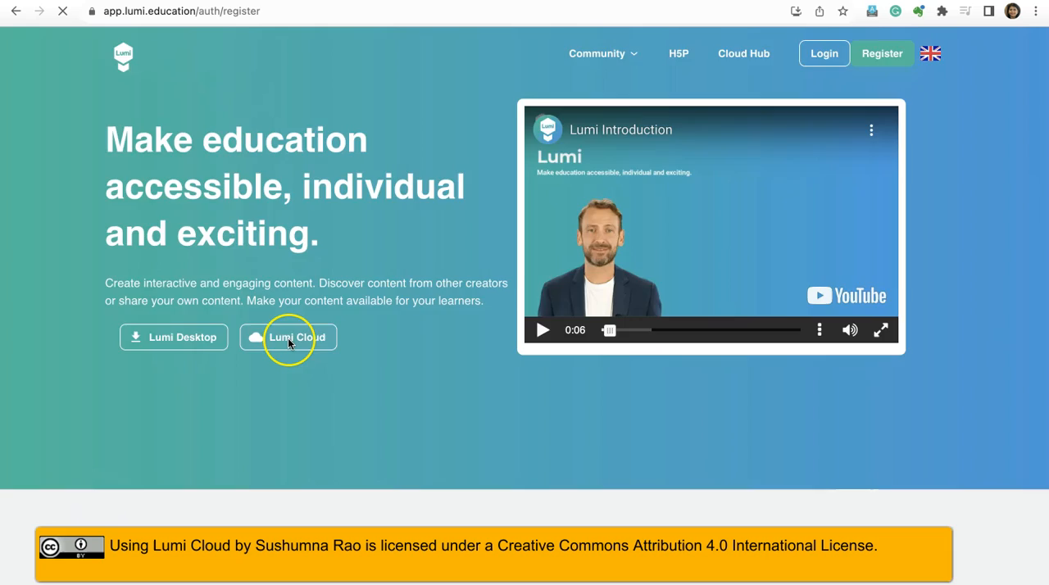
{"action": "left_click", "coordinate": [289, 336]}
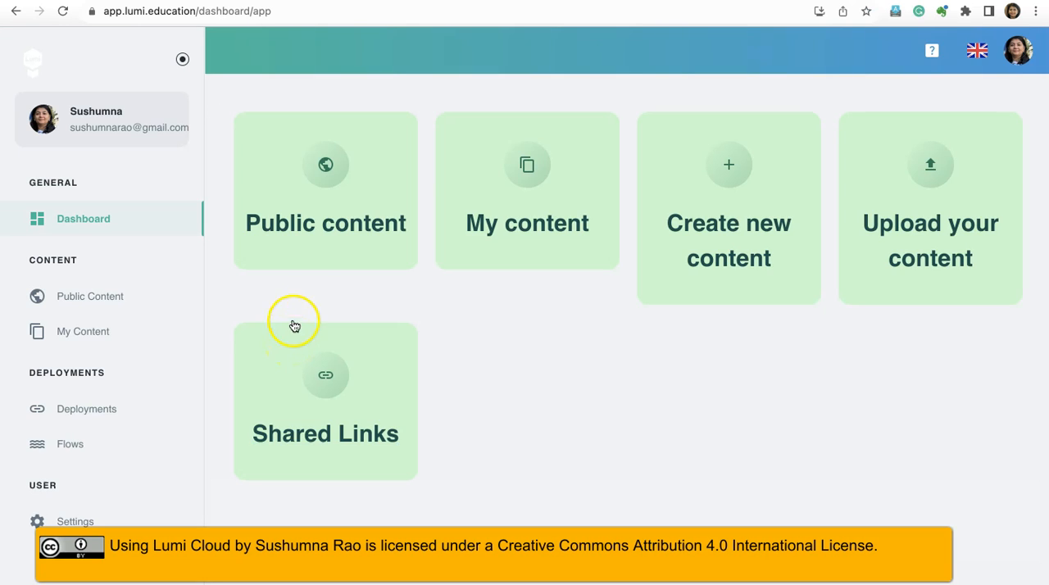
{"action": "mouse_move", "coordinate": [572, 362]}
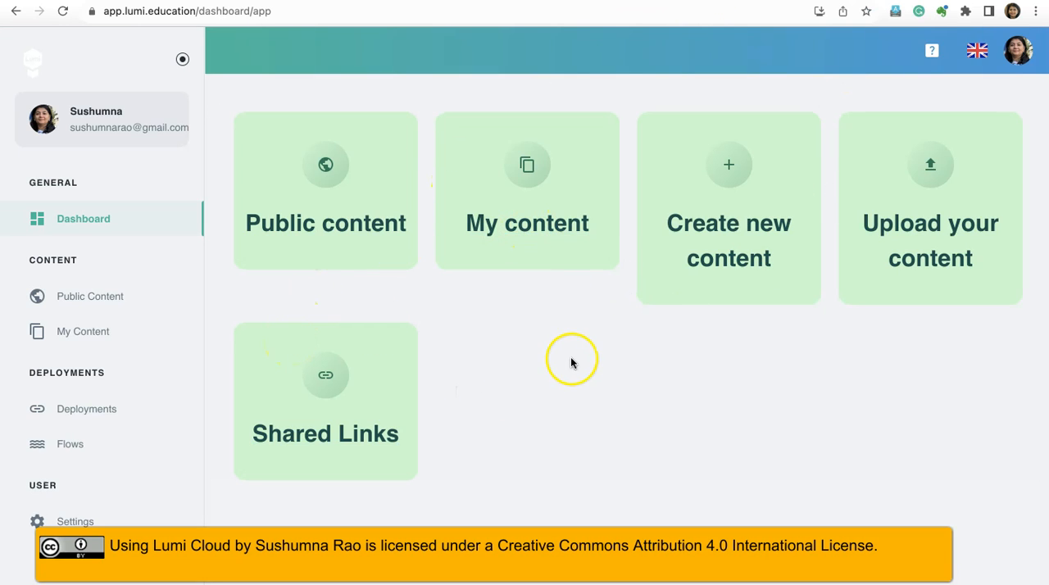
{"action": "left_click", "coordinate": [1018, 49]}
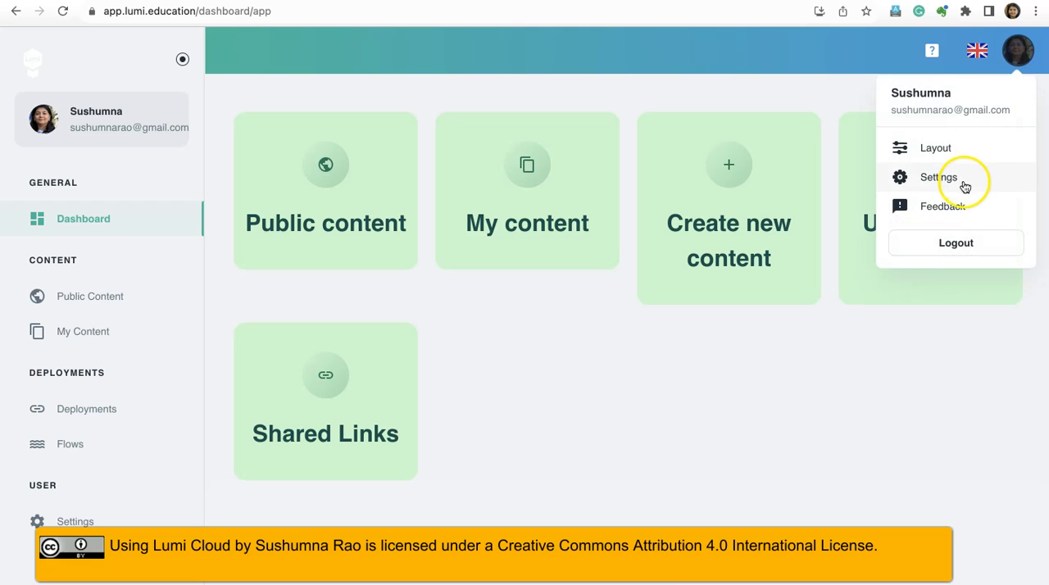
Log out of the account and land back on the Lumi homepage via the logo.
{"action": "left_click", "coordinate": [956, 243]}
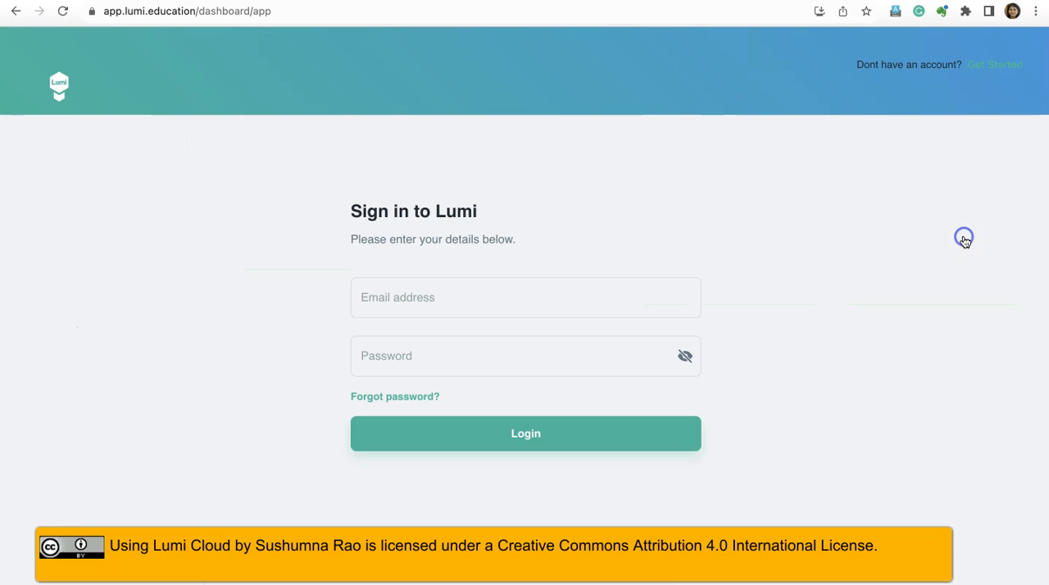
{"action": "mouse_move", "coordinate": [181, 80]}
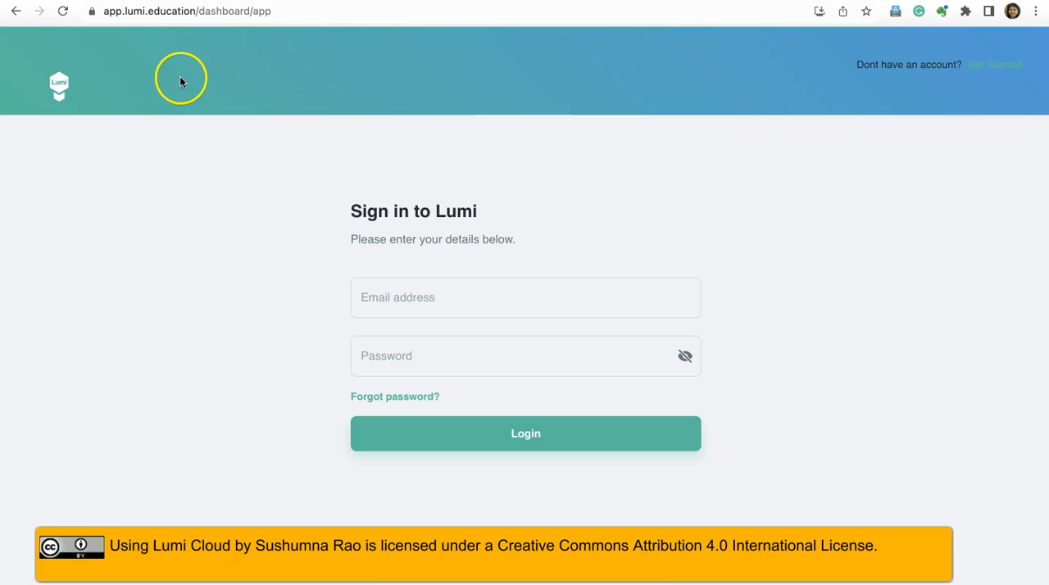
{"action": "left_click", "coordinate": [184, 10]}
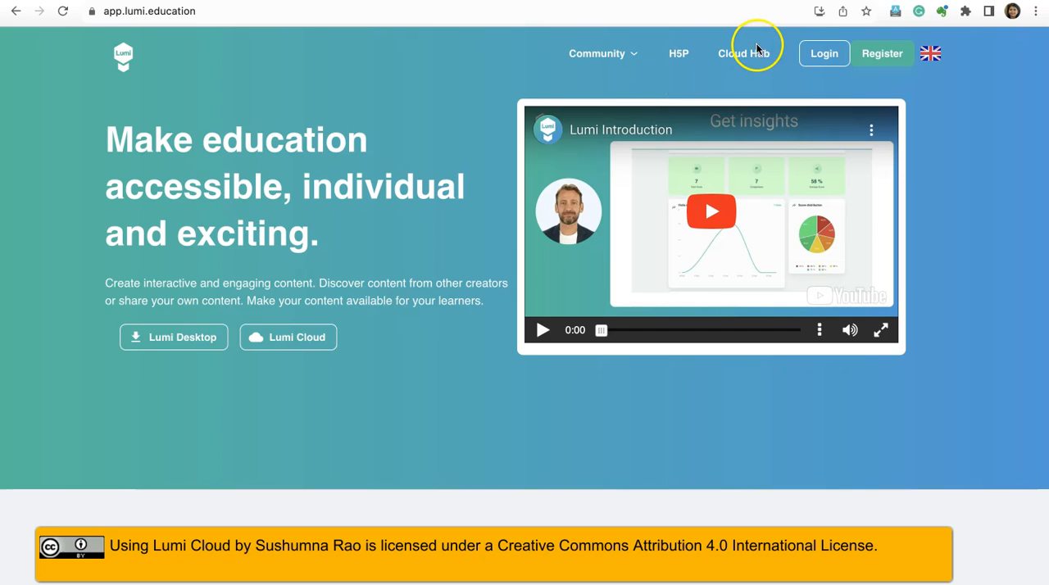
Browse Cloud Hub's English results and bring up the 'Pair an animal with its fur/feather' content page.
{"action": "left_click", "coordinate": [744, 52]}
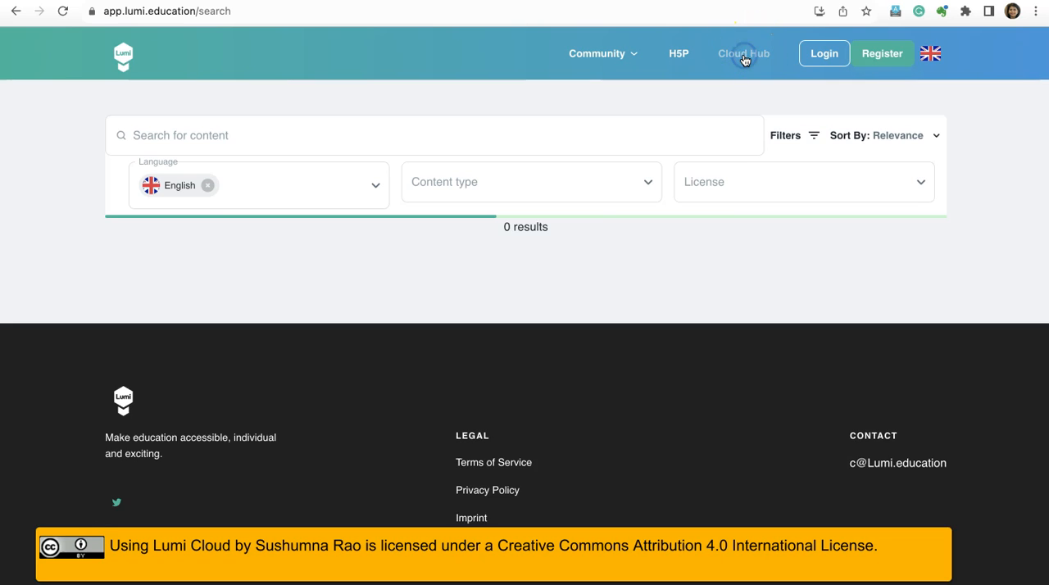
{"action": "left_click", "coordinate": [745, 52]}
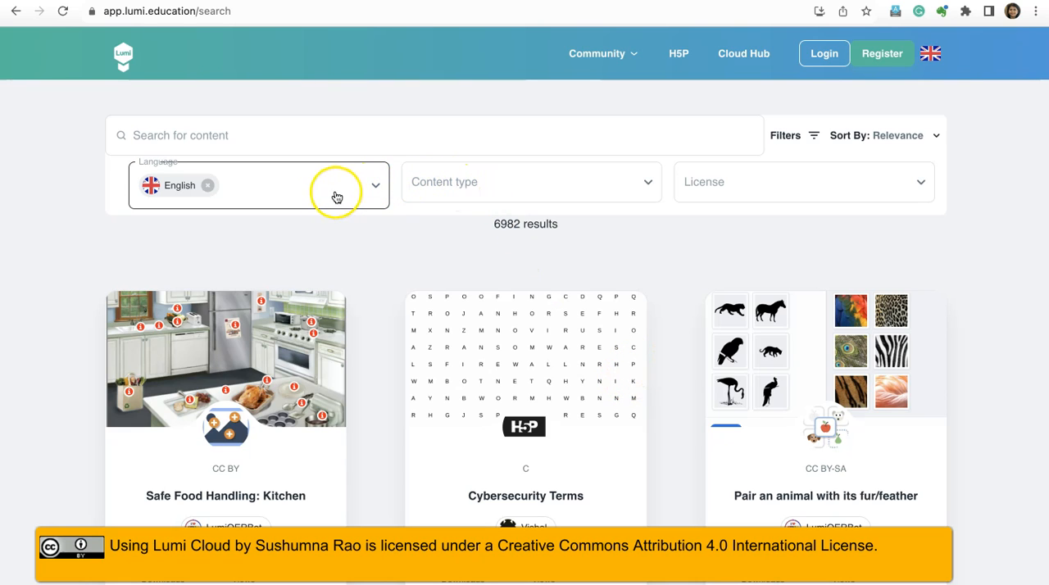
{"action": "left_click", "coordinate": [531, 180]}
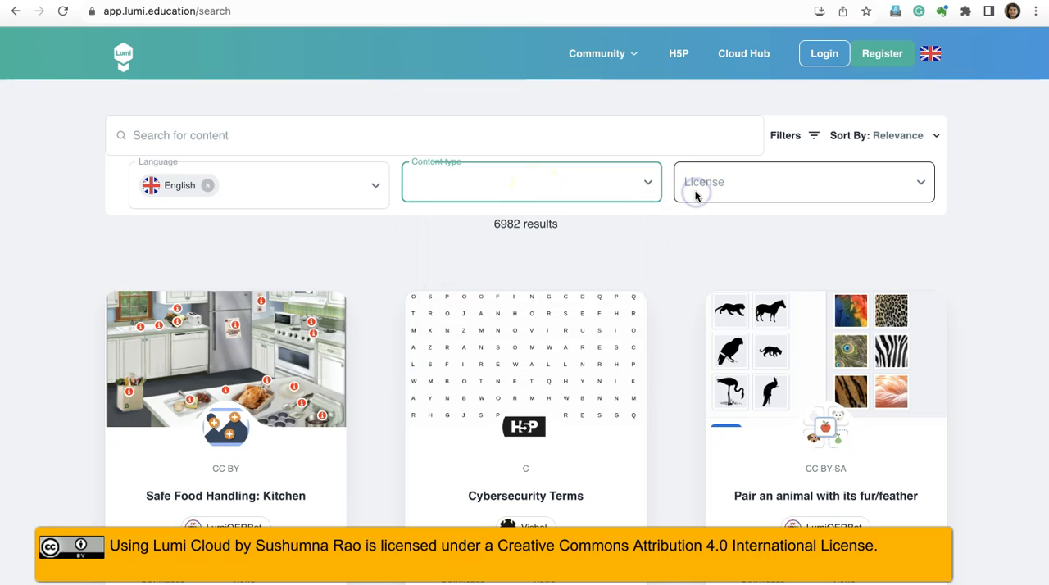
{"action": "left_click", "coordinate": [803, 182]}
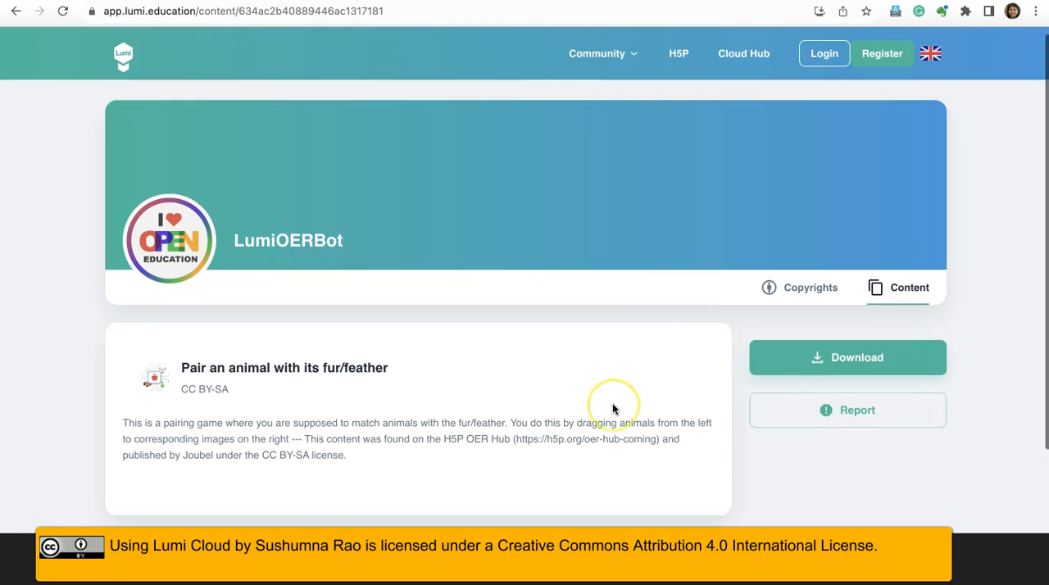
Review the Copyrights table of image licenses, authors and sources, then head to sign-in.
{"action": "scroll", "scroll_direction": "down", "scroll_amount": 3}
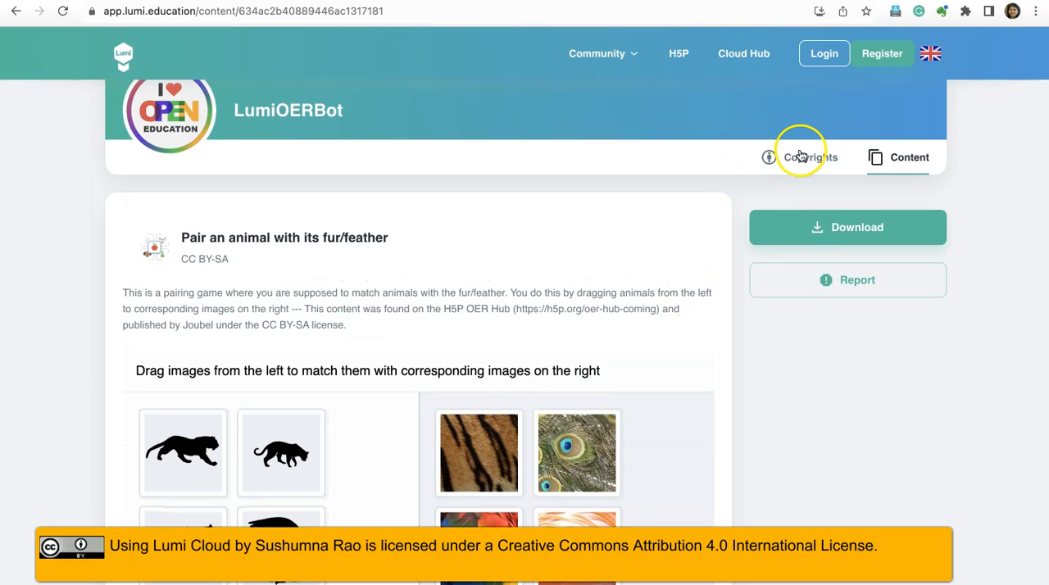
{"action": "left_click", "coordinate": [810, 157]}
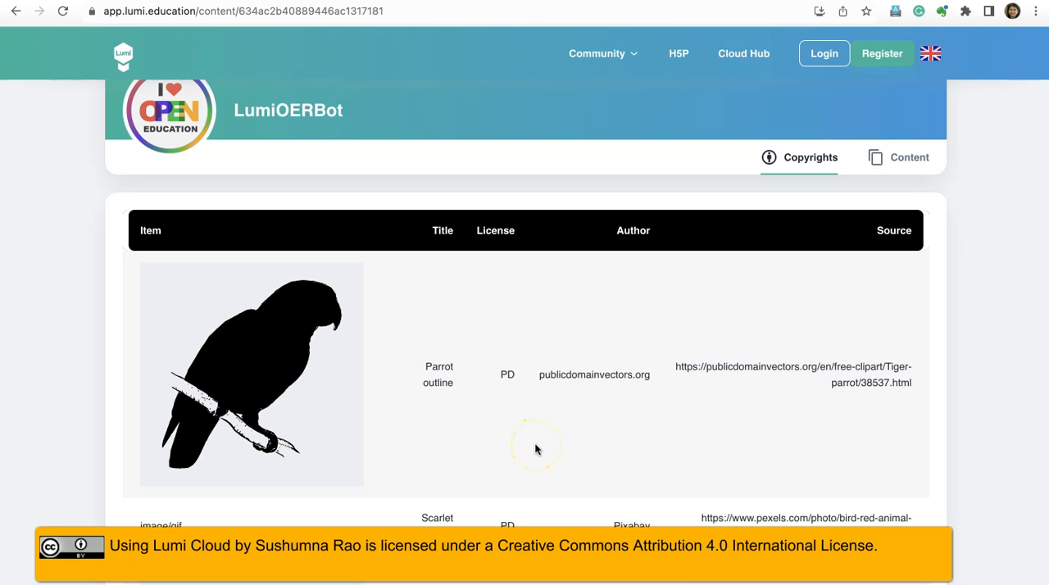
{"action": "scroll", "scroll_direction": "down", "scroll_amount": 3}
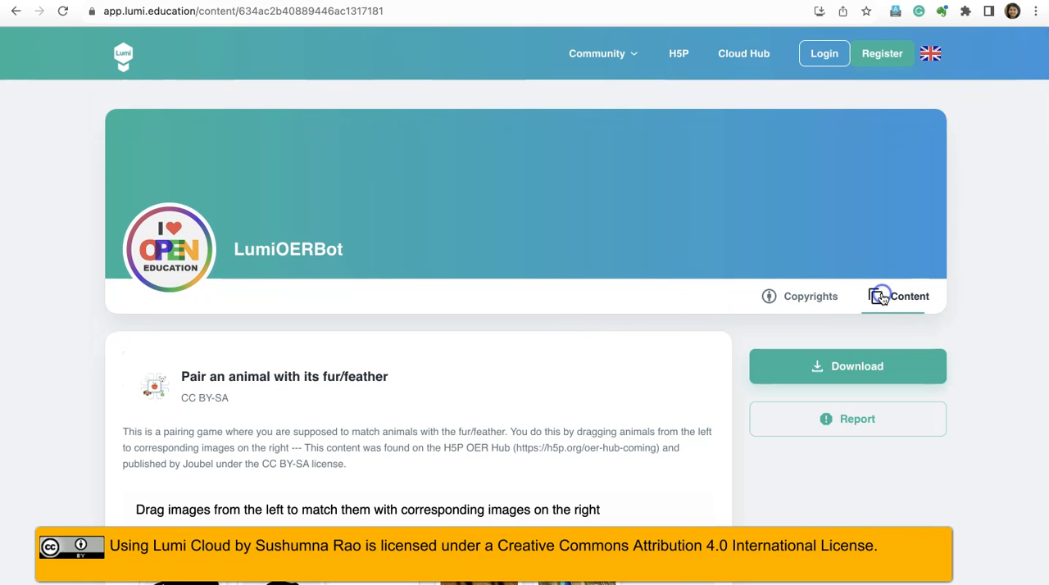
{"action": "scroll", "scroll_direction": "down", "scroll_amount": 3}
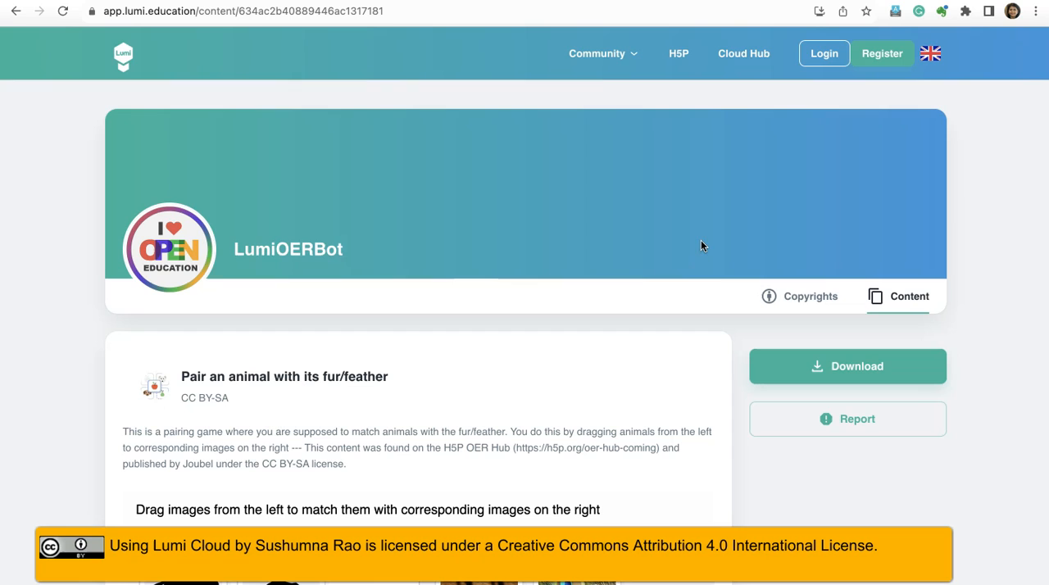
{"action": "left_click", "coordinate": [823, 52]}
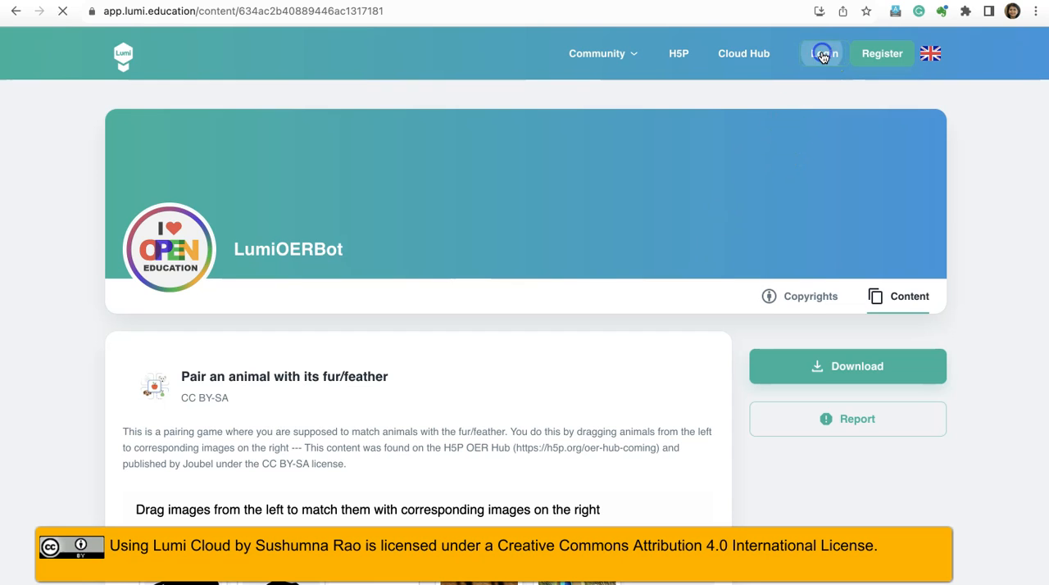
Fill in the account email and password and log in to reach the dashboard.
{"action": "left_click", "coordinate": [823, 53]}
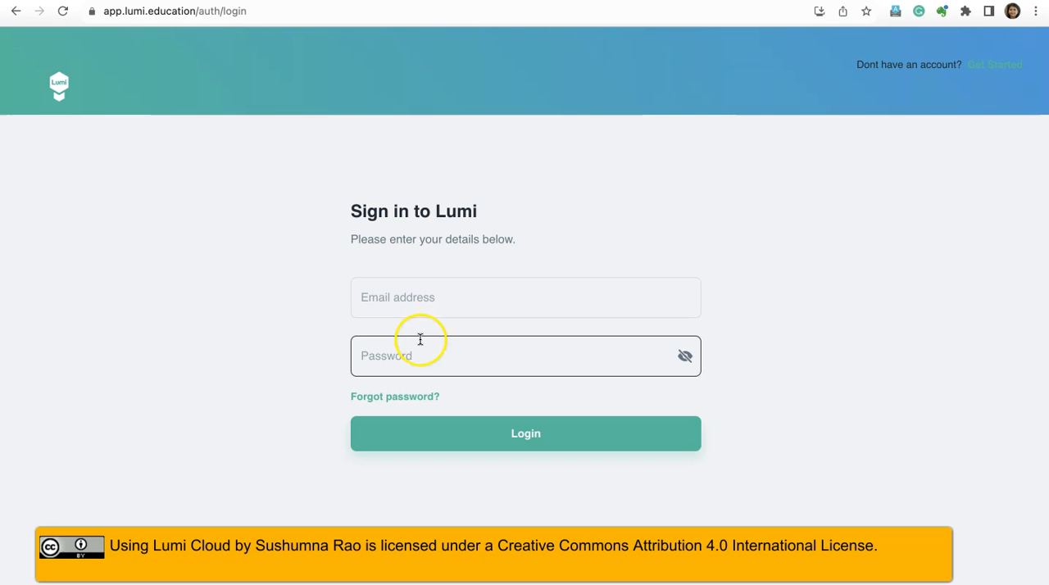
{"action": "left_click", "coordinate": [524, 297]}
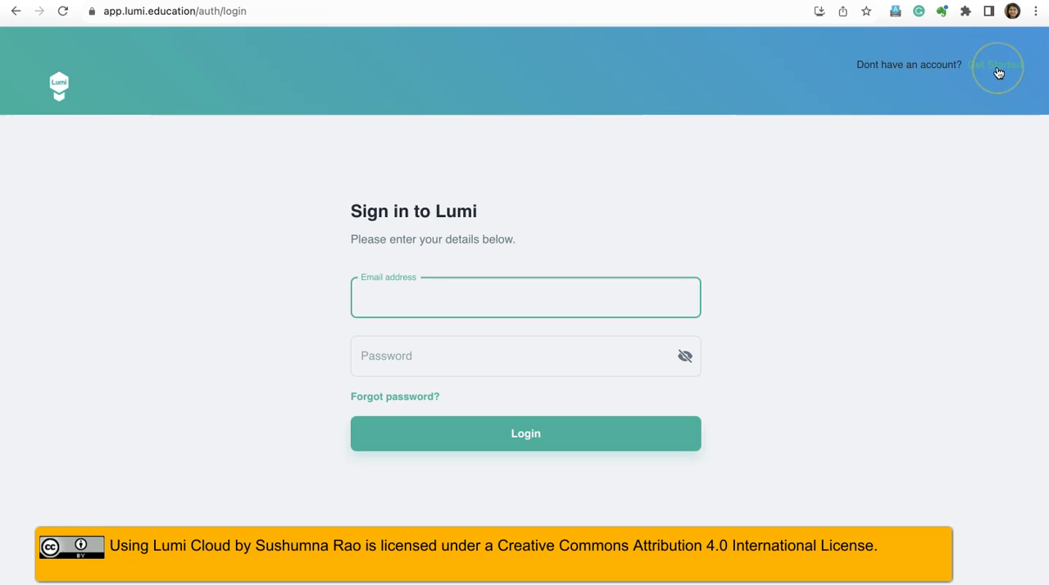
{"action": "mouse_move", "coordinate": [29, 501]}
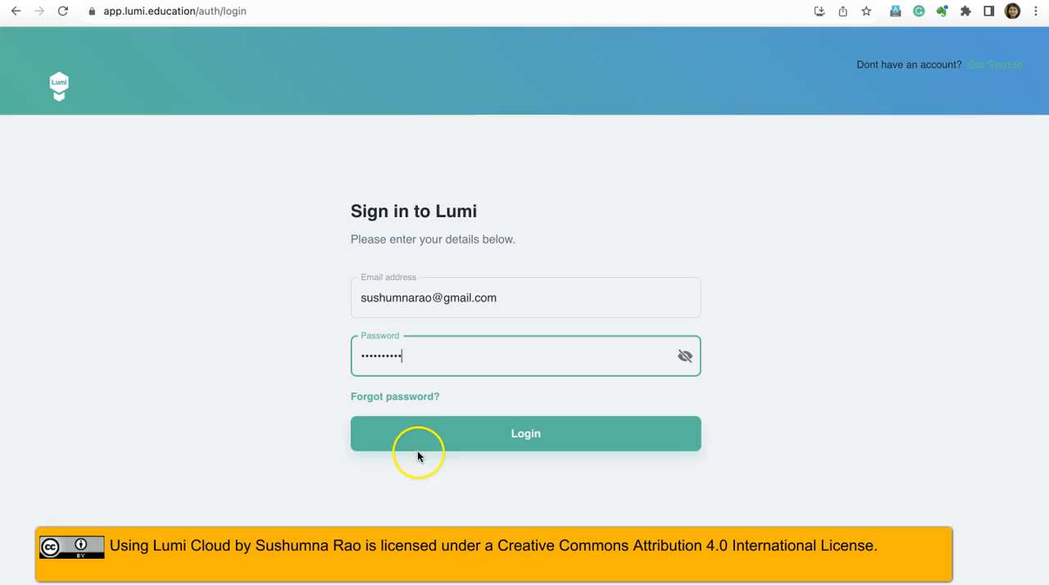
{"action": "left_click", "coordinate": [524, 432]}
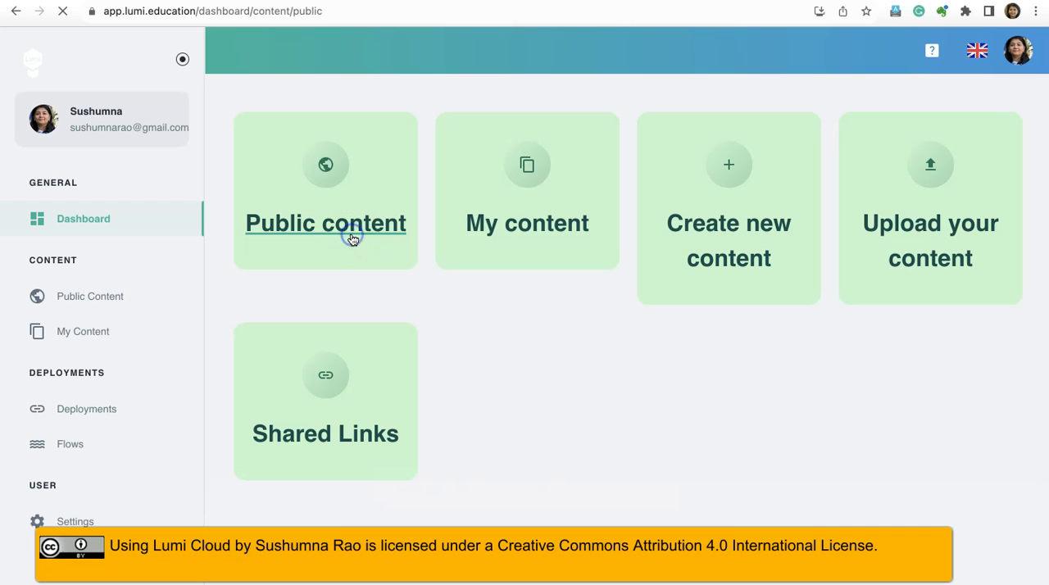
{"action": "left_click", "coordinate": [324, 223]}
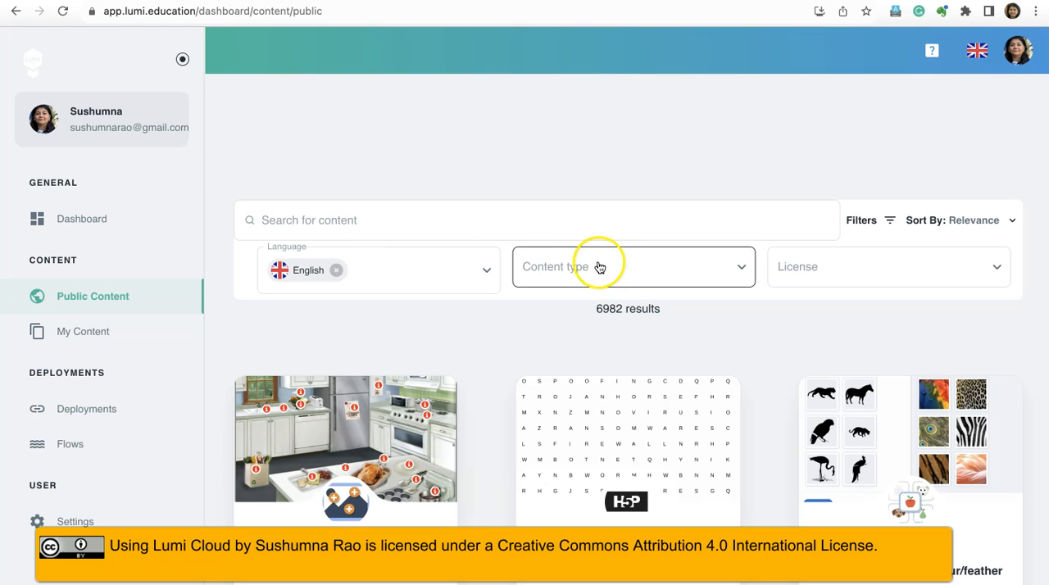
{"action": "mouse_move", "coordinate": [585, 323]}
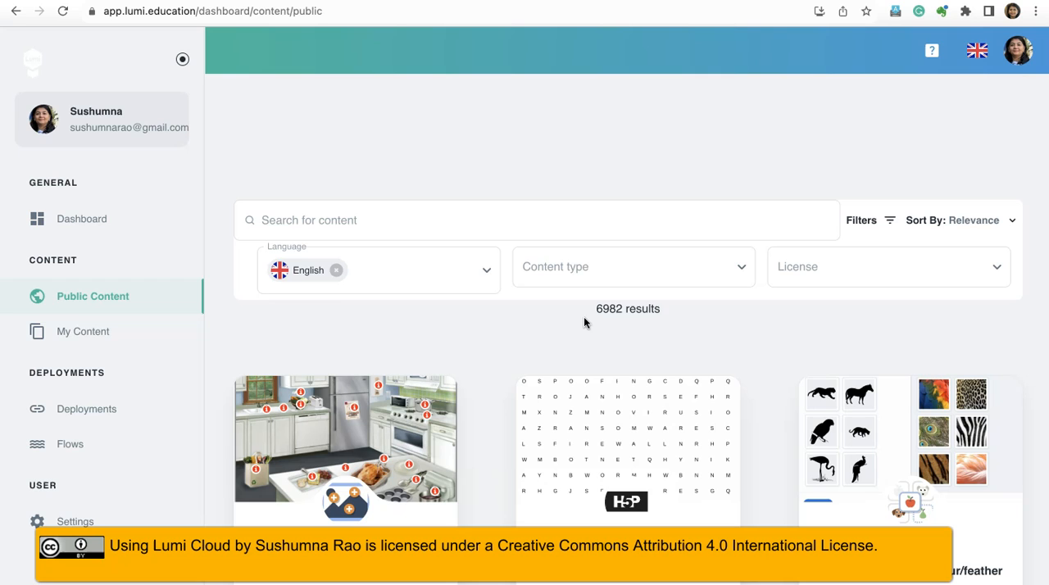
{"action": "mouse_move", "coordinate": [104, 220]}
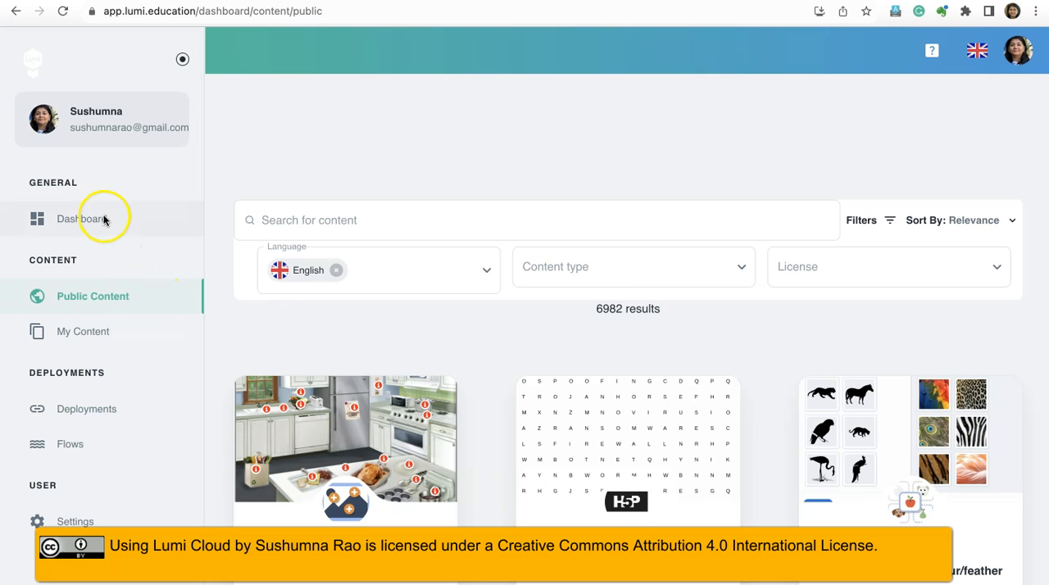
{"action": "left_click", "coordinate": [82, 218]}
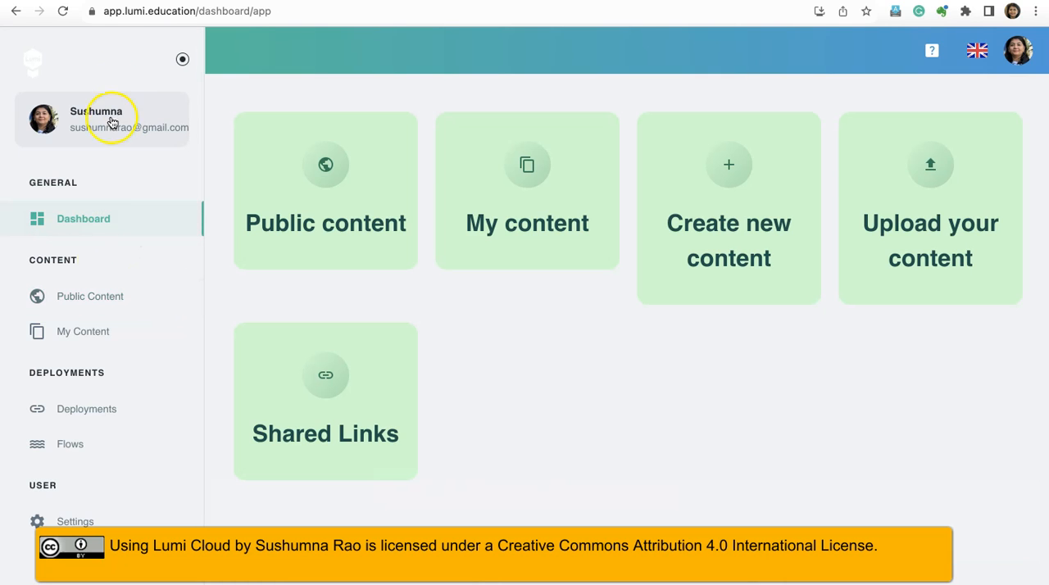
{"action": "mouse_move", "coordinate": [136, 154]}
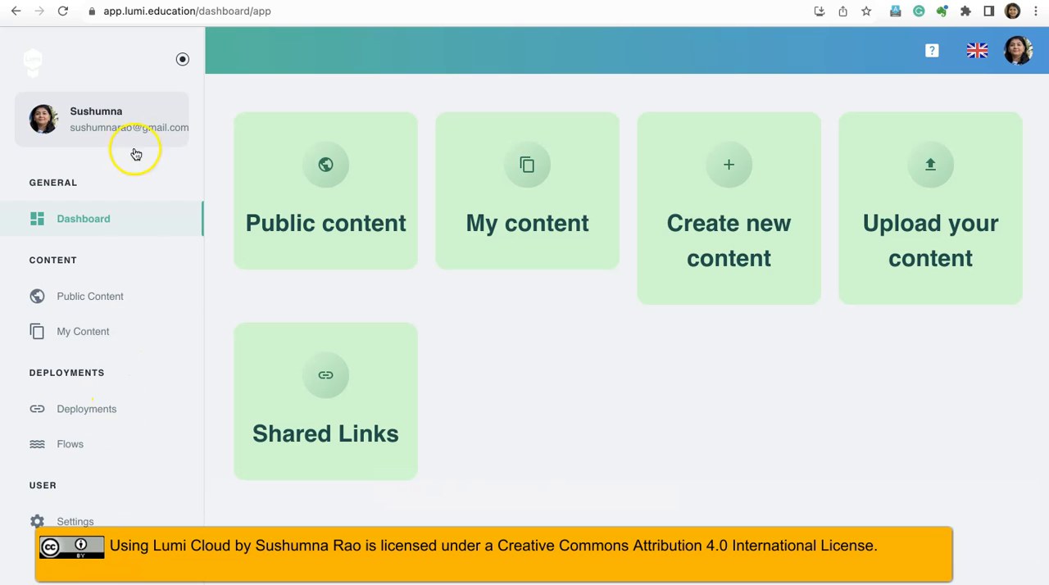
{"action": "mouse_move", "coordinate": [133, 287]}
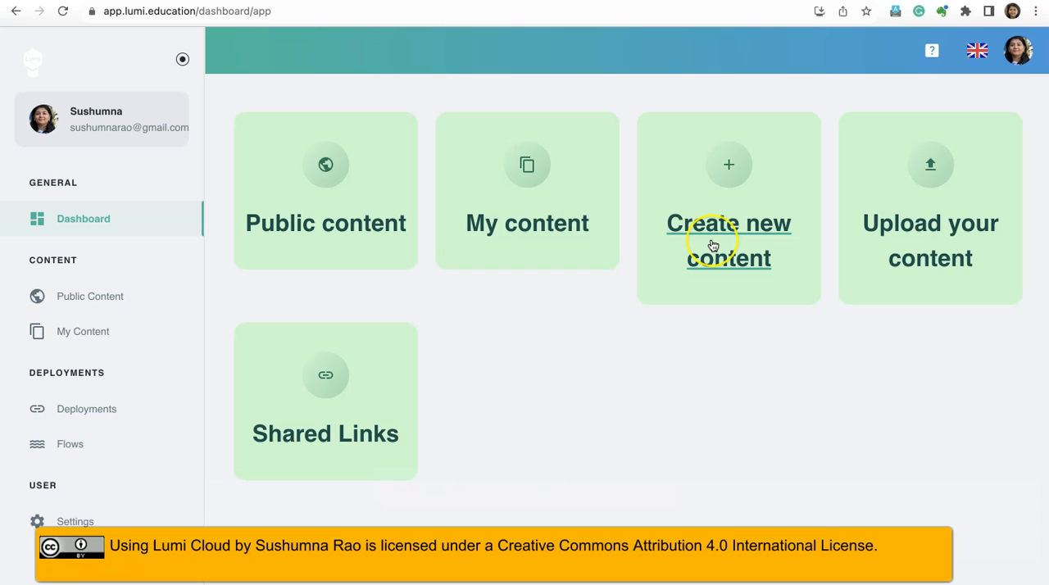
{"action": "mouse_move", "coordinate": [882, 166]}
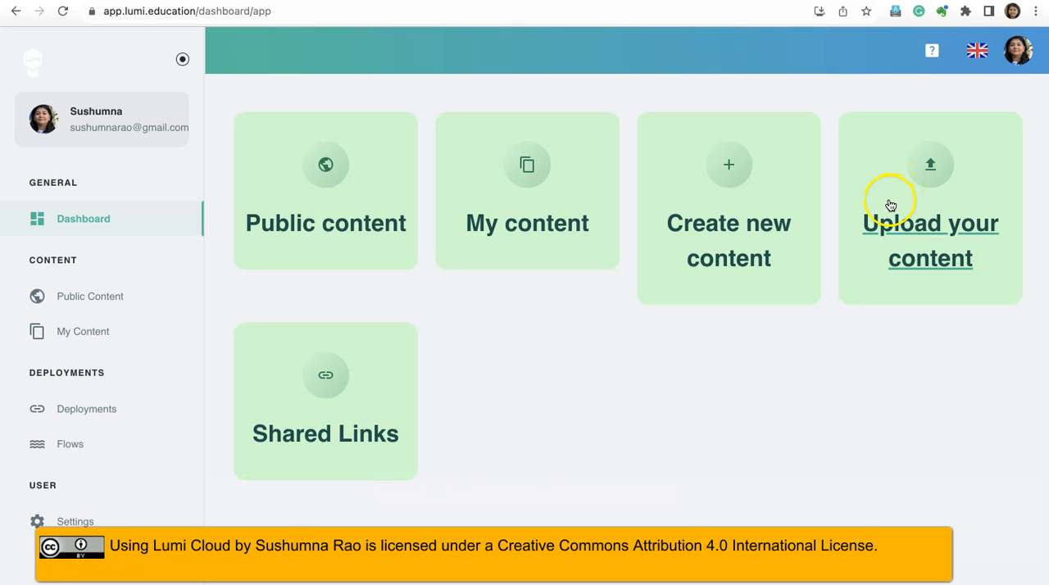
{"action": "mouse_move", "coordinate": [774, 227]}
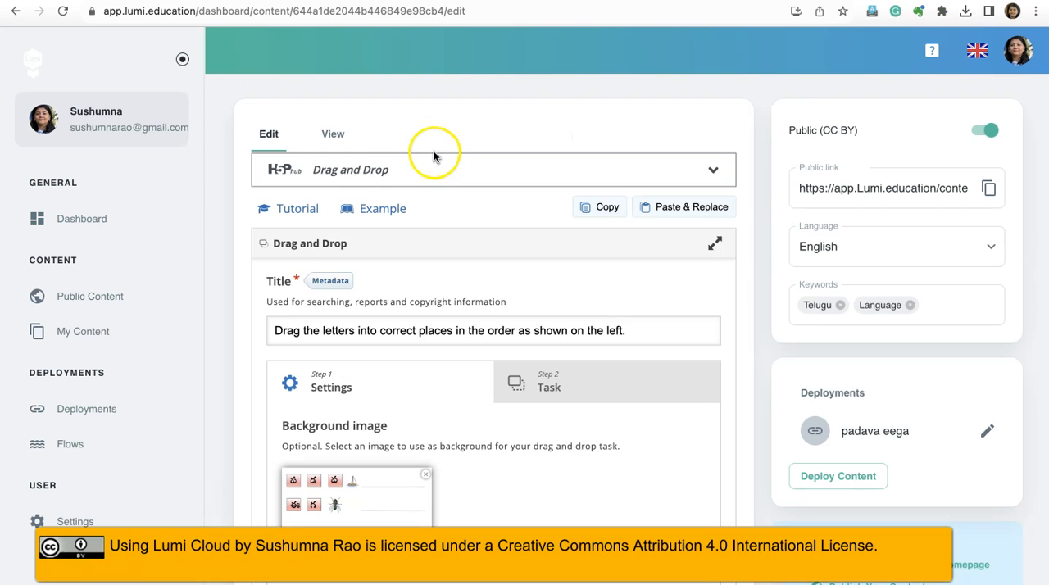
Confirm the title metadata keeps the Attribution (CC BY) 4.0 license and save the metadata.
{"action": "scroll", "scroll_direction": "down", "scroll_amount": 3}
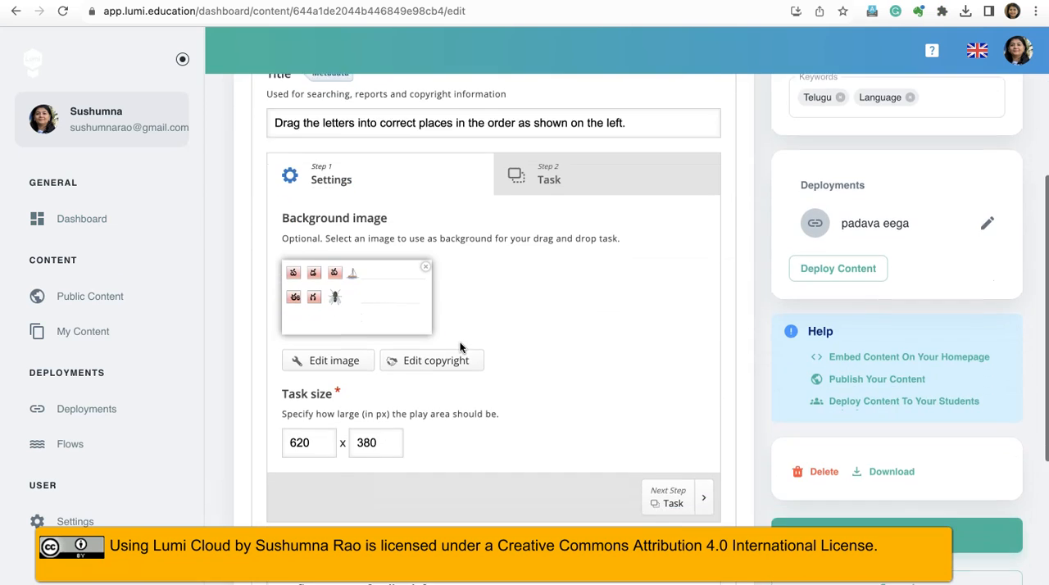
{"action": "scroll", "scroll_direction": "down", "scroll_amount": 3}
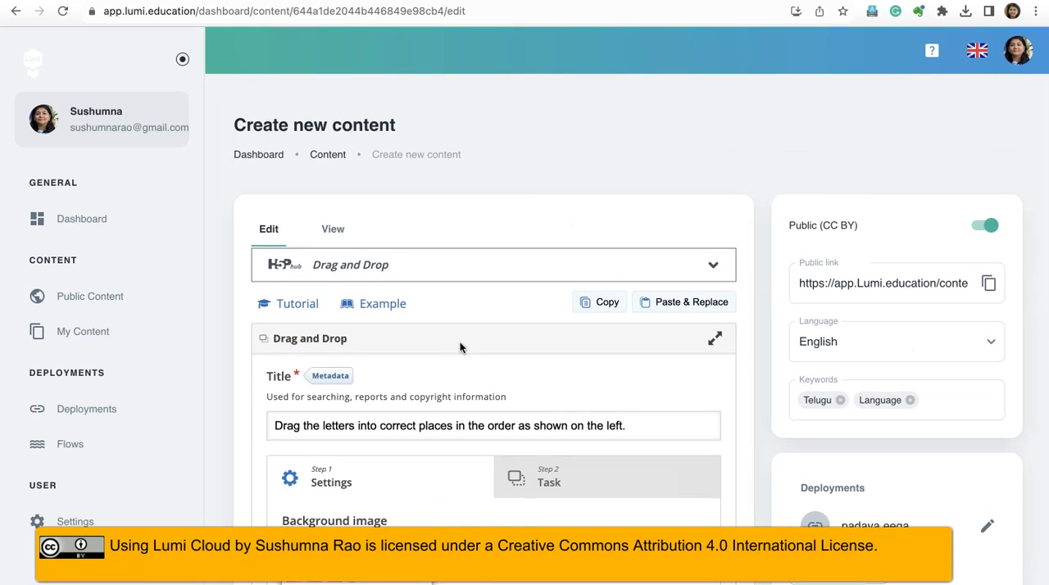
{"action": "left_click", "coordinate": [331, 376]}
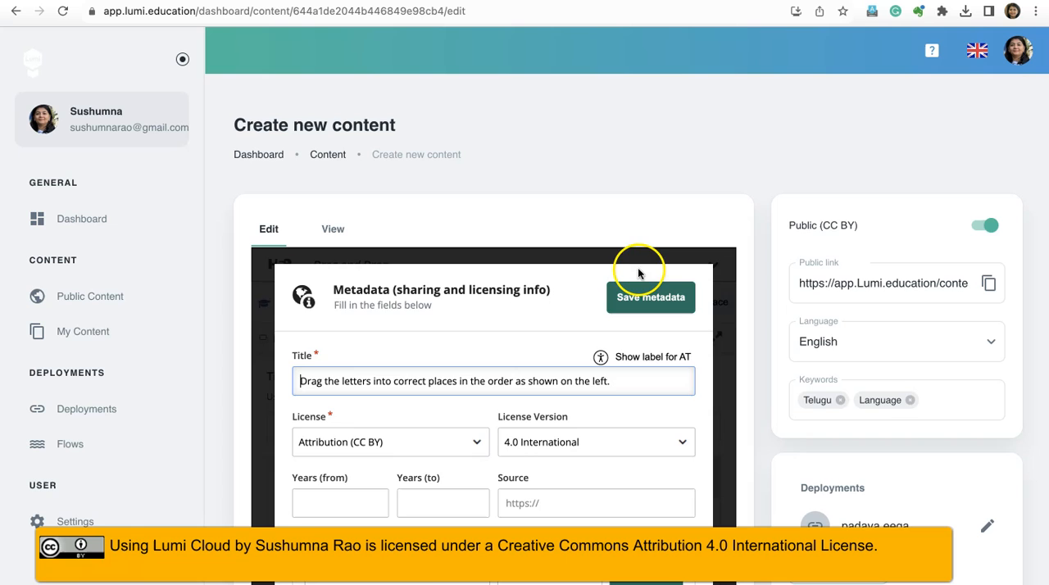
{"action": "left_click", "coordinate": [649, 296]}
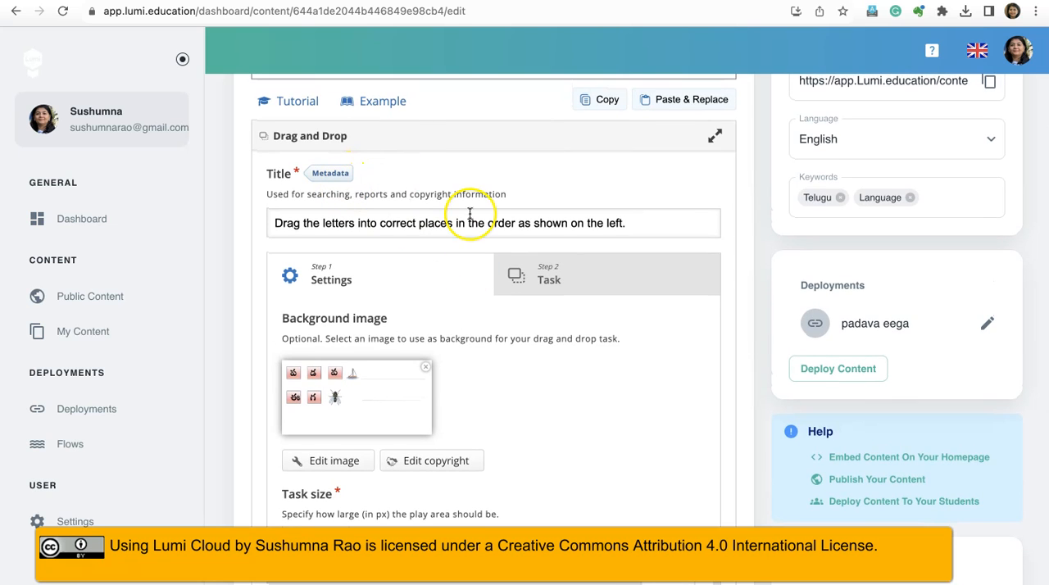
Save the Drag and Drop letters activity from the bottom of the editor.
{"action": "scroll", "scroll_direction": "down", "scroll_amount": 3}
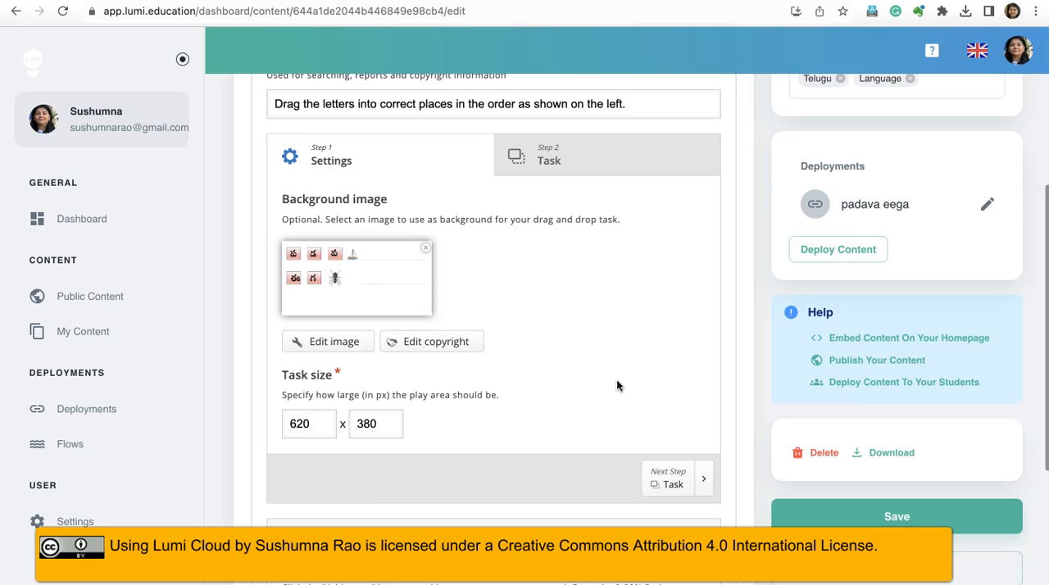
{"action": "scroll", "scroll_direction": "down", "scroll_amount": 3}
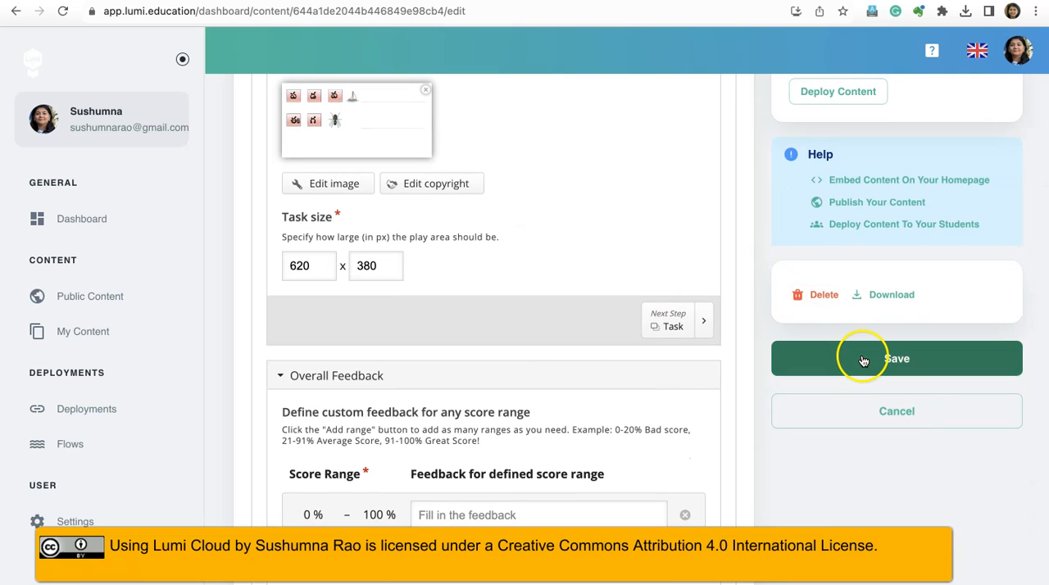
{"action": "left_click", "coordinate": [896, 359]}
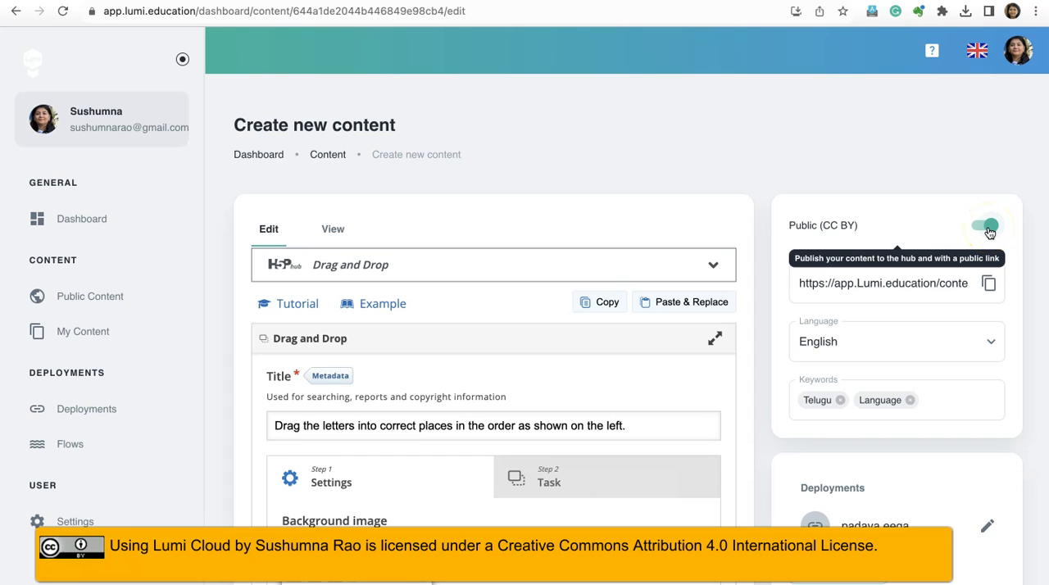
{"action": "mouse_move", "coordinate": [980, 232]}
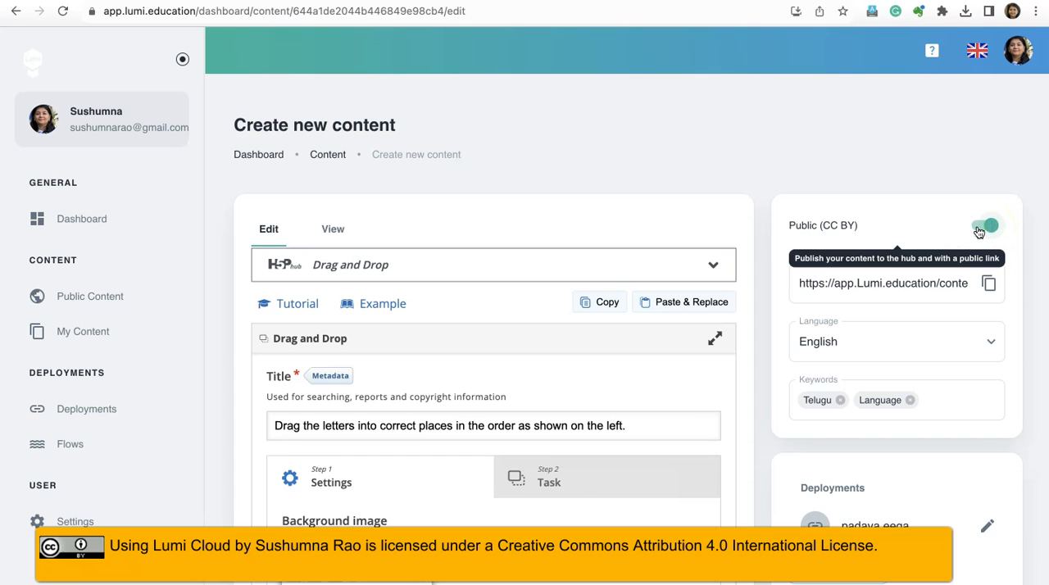
Switch sharing to Public, keep Attribution (CC BY), accept terms of service and copyright assurance, and publish.
{"action": "left_click", "coordinate": [986, 226]}
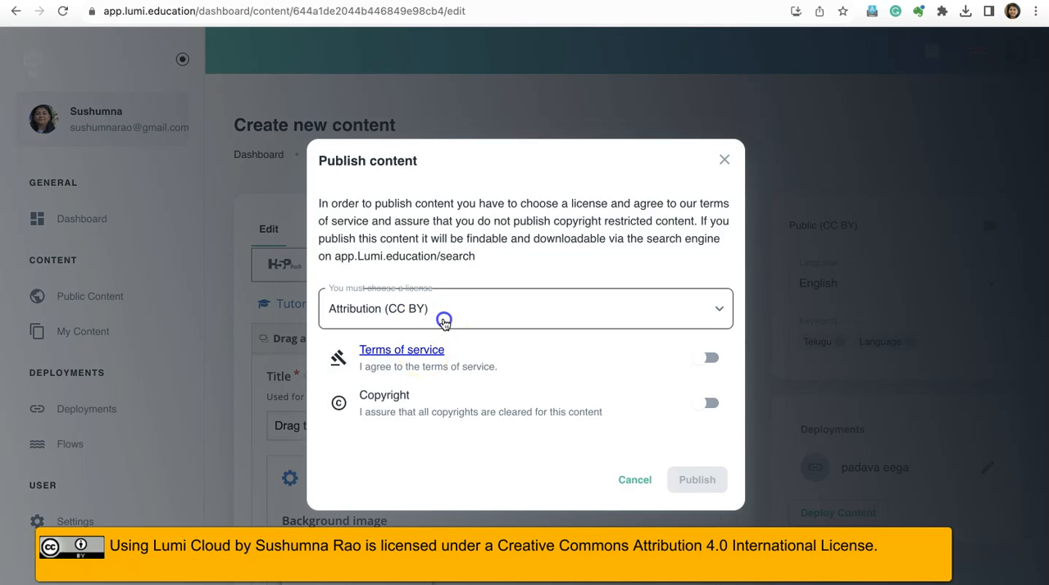
{"action": "left_click", "coordinate": [525, 308]}
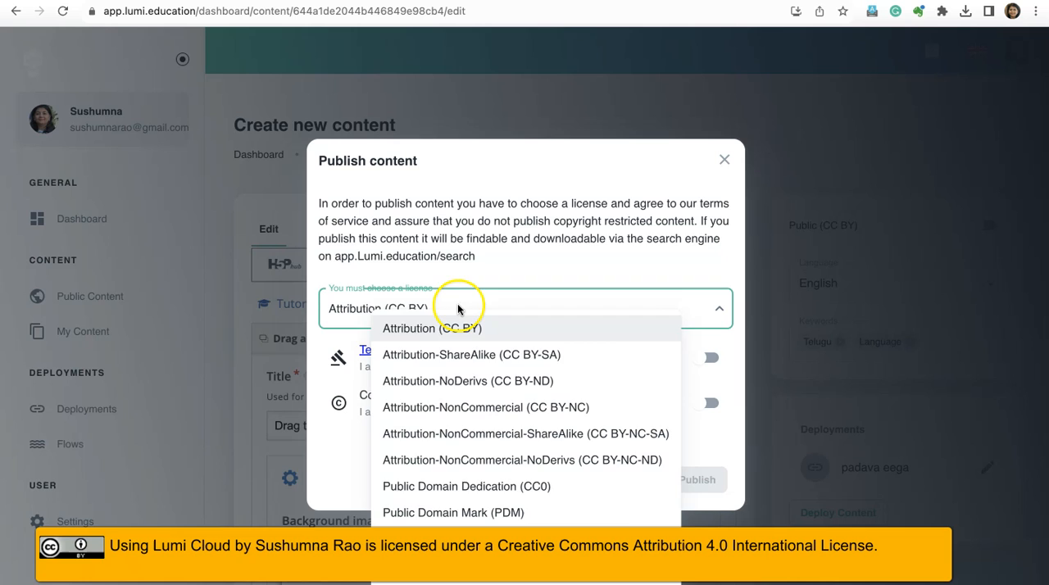
{"action": "left_click", "coordinate": [433, 328]}
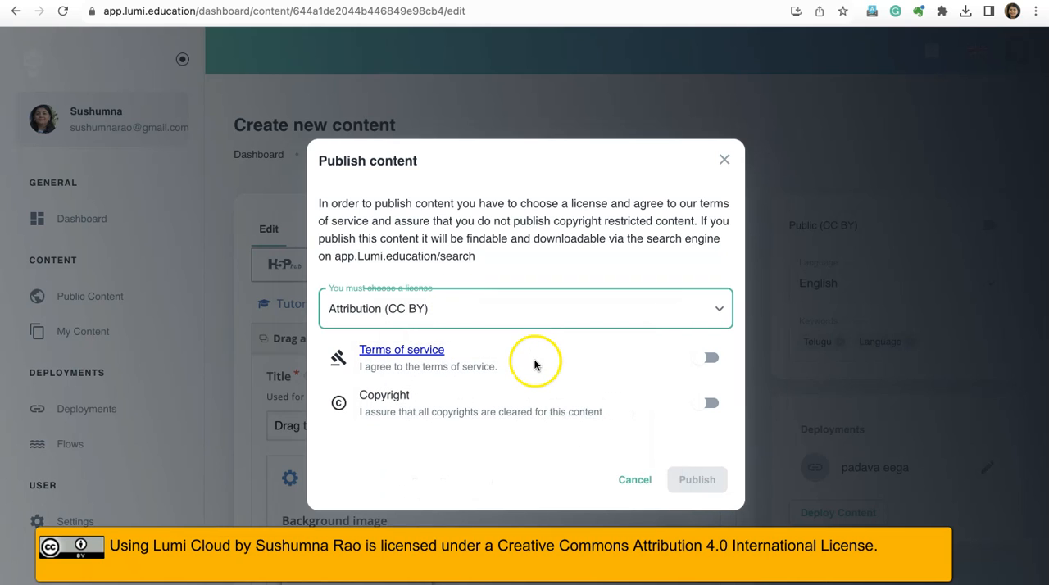
{"action": "left_click", "coordinate": [708, 359]}
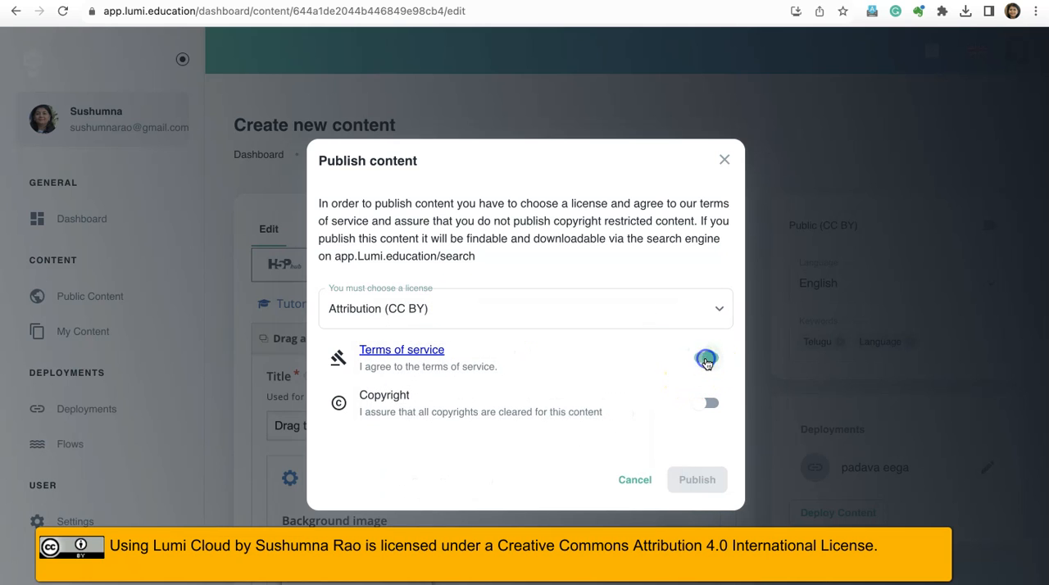
{"action": "left_click", "coordinate": [706, 403]}
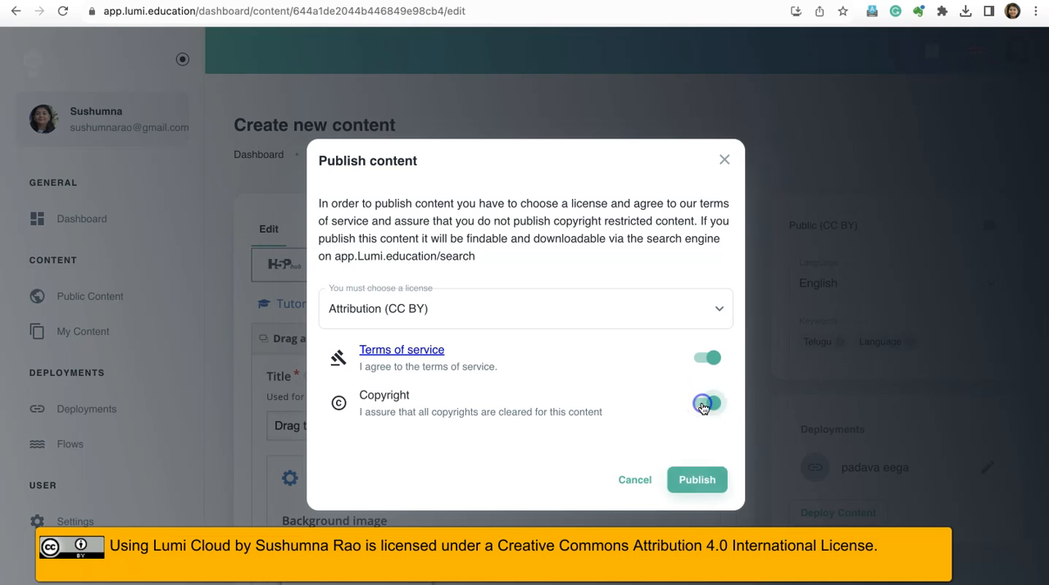
{"action": "left_click", "coordinate": [696, 479]}
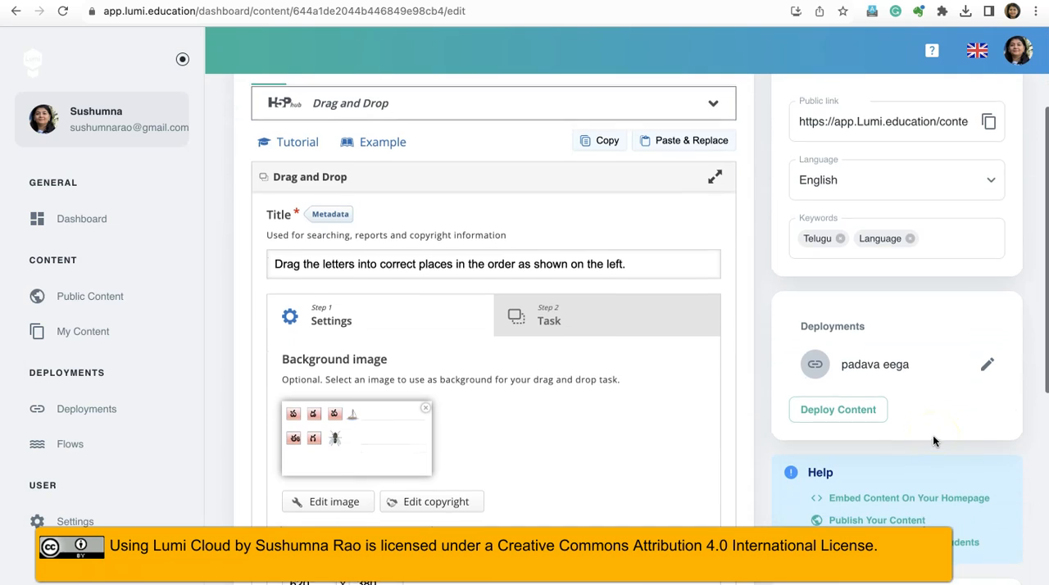
{"action": "scroll", "scroll_direction": "down", "scroll_amount": 3}
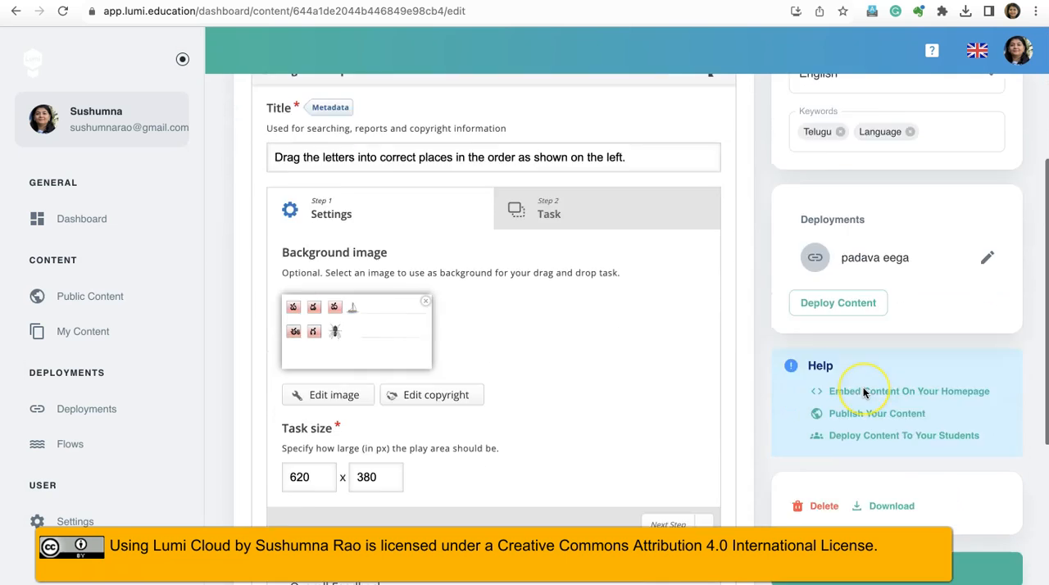
{"action": "scroll", "scroll_direction": "down", "scroll_amount": 3}
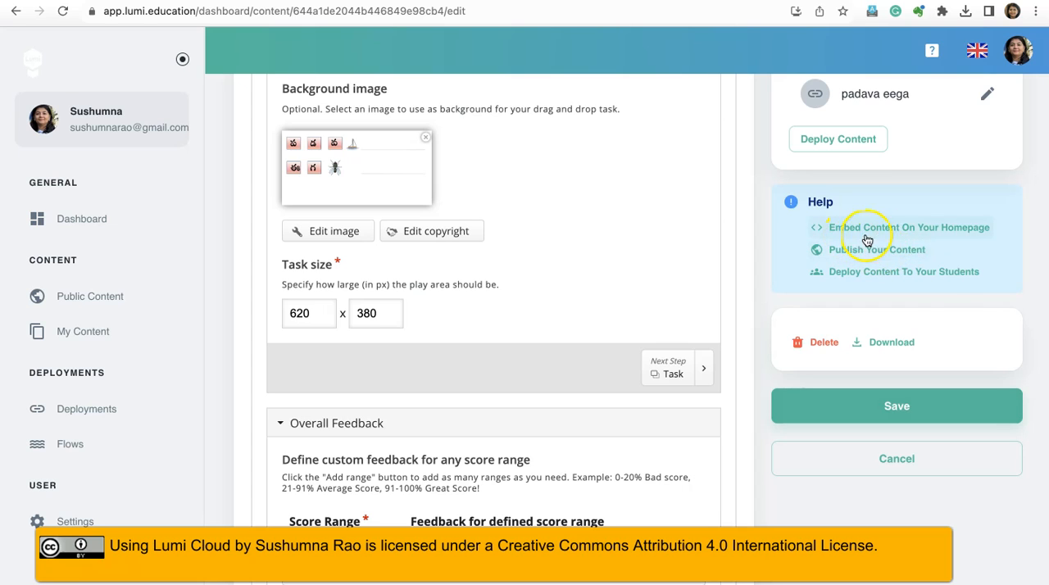
{"action": "mouse_move", "coordinate": [966, 233]}
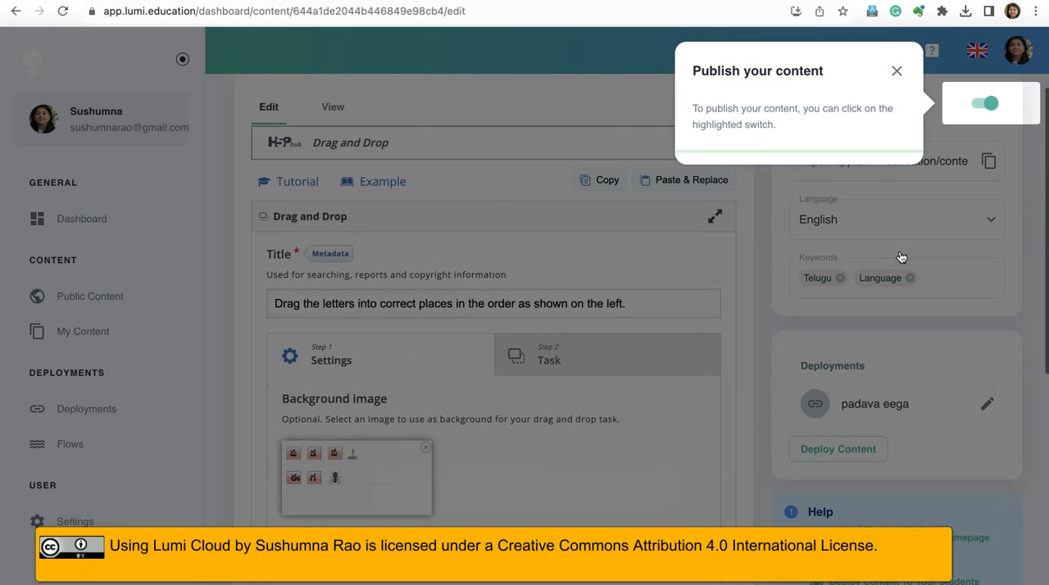
{"action": "mouse_move", "coordinate": [861, 133]}
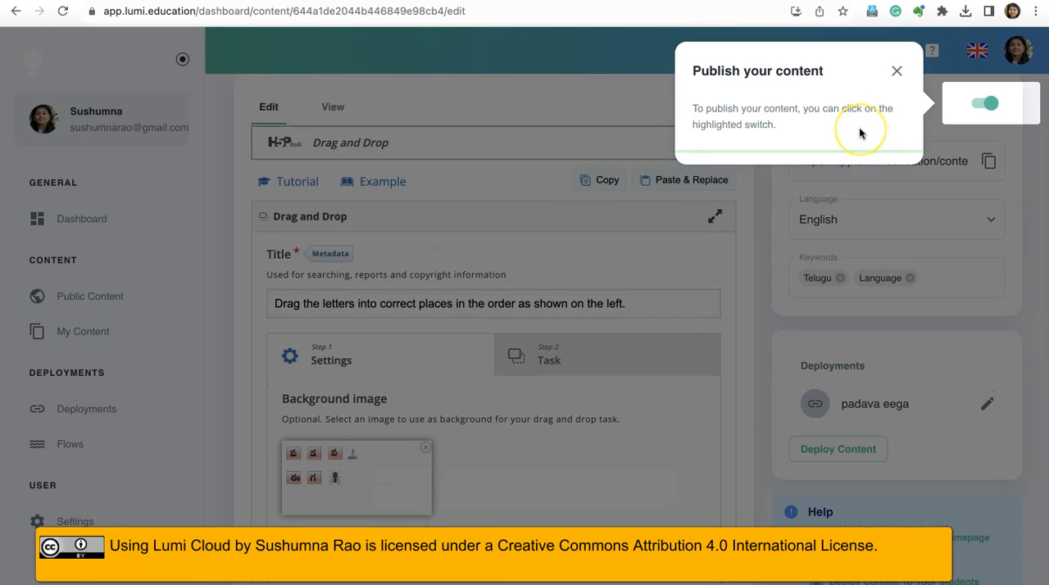
{"action": "mouse_move", "coordinate": [757, 141]}
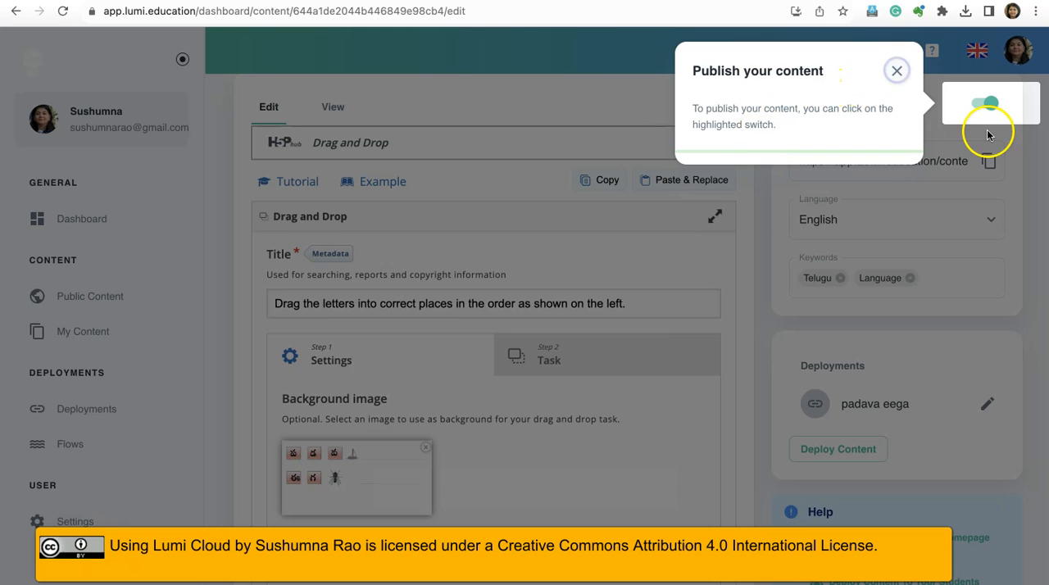
{"action": "left_click", "coordinate": [983, 102]}
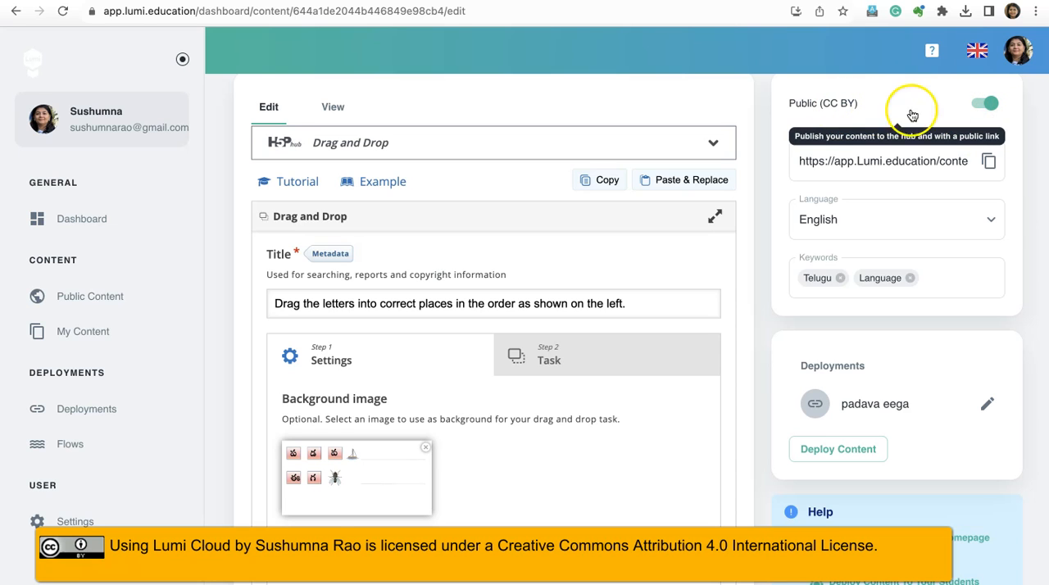
{"action": "mouse_move", "coordinate": [950, 108]}
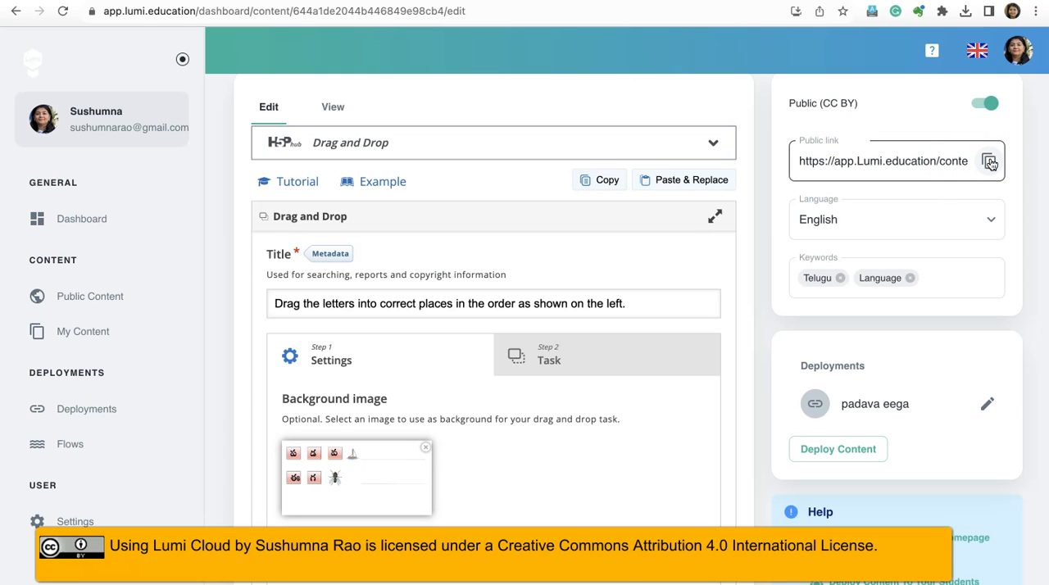
Copy the activity's Public link to the clipboard using the copy icon.
{"action": "left_click", "coordinate": [990, 160]}
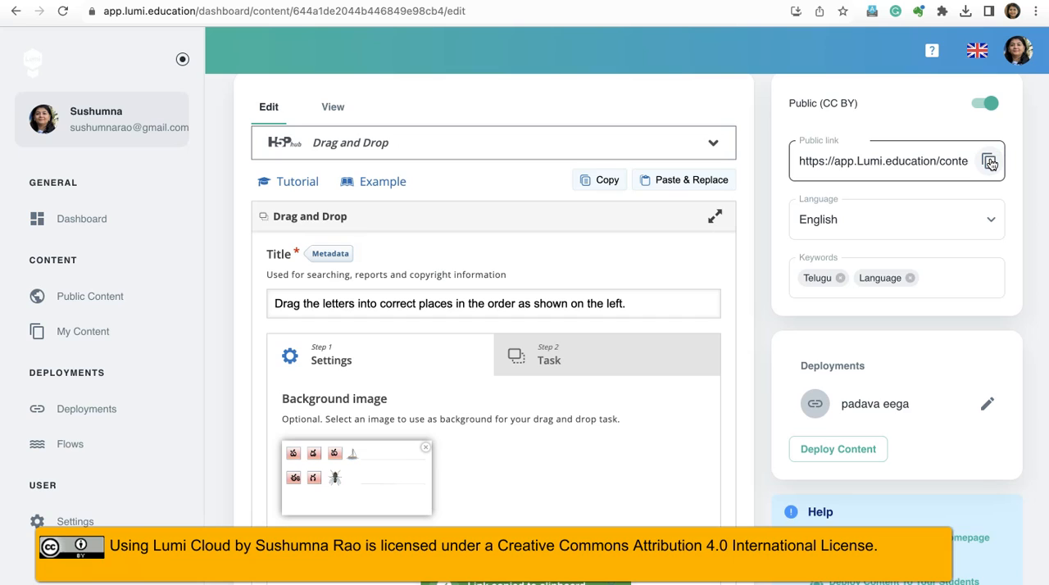
{"action": "left_click", "coordinate": [990, 160]}
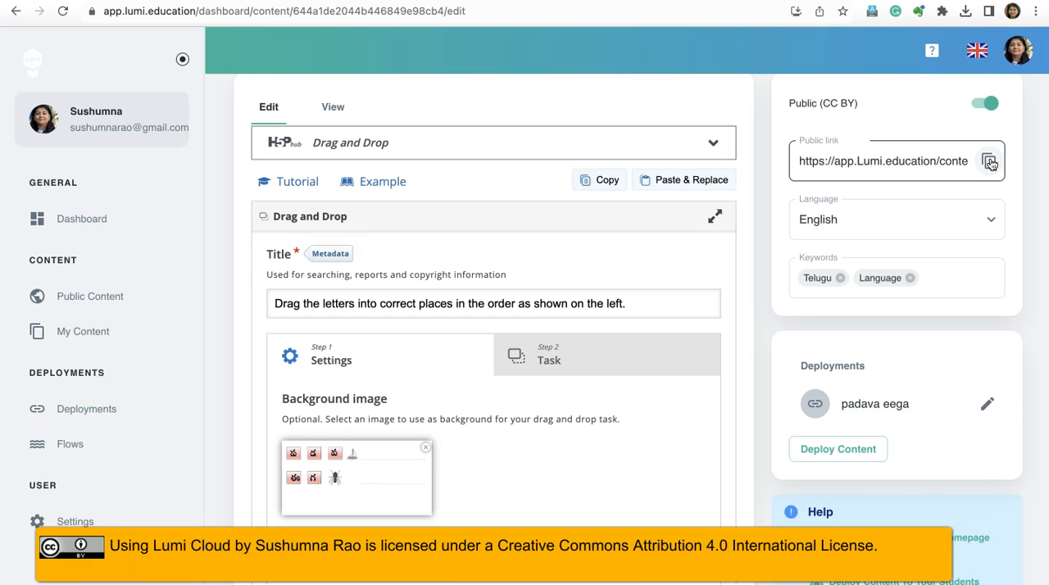